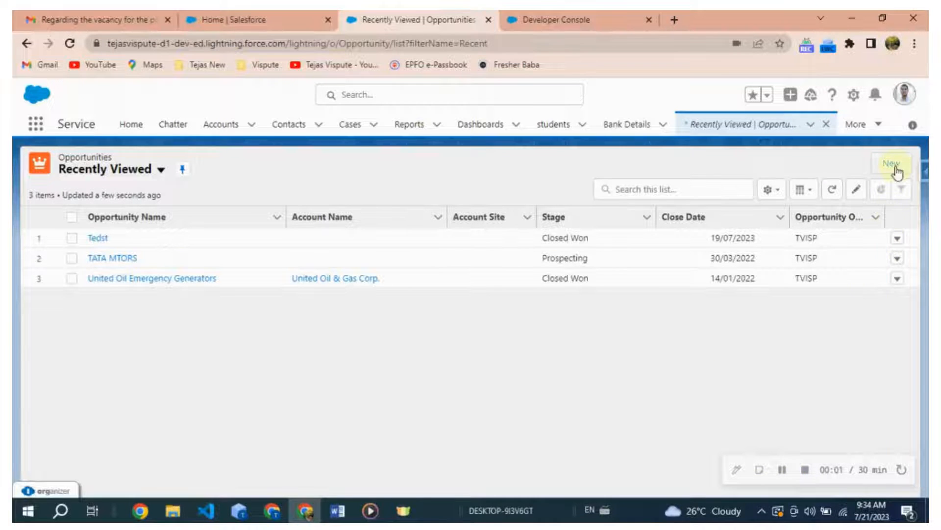
Step: Create and save opportunity 'Subscribe to my YouTube channel' with a close date at stage Closed Won
click(891, 164)
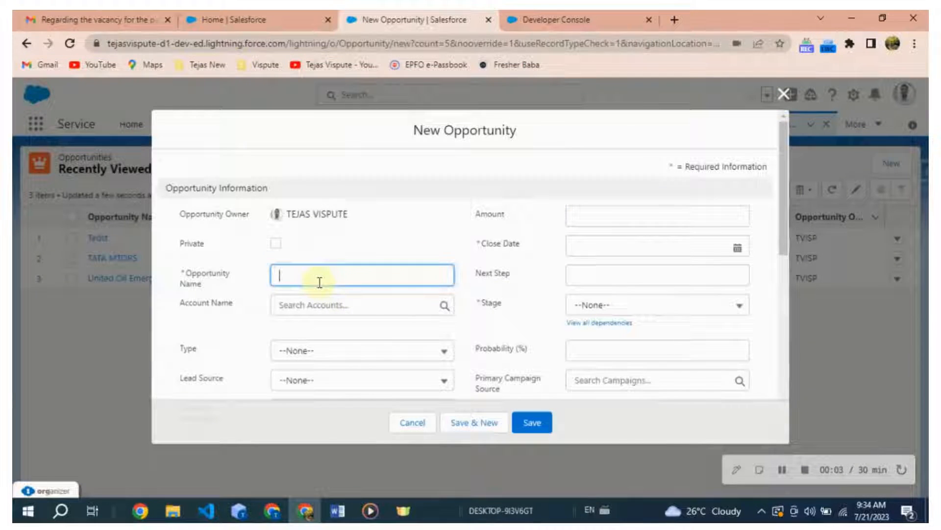
text(Subscribe to my YouTube channel)
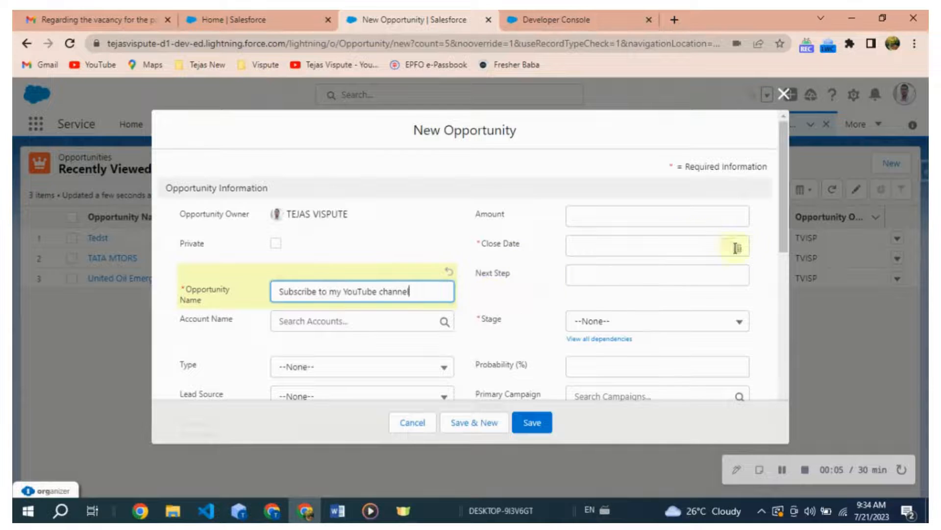
click(657, 246)
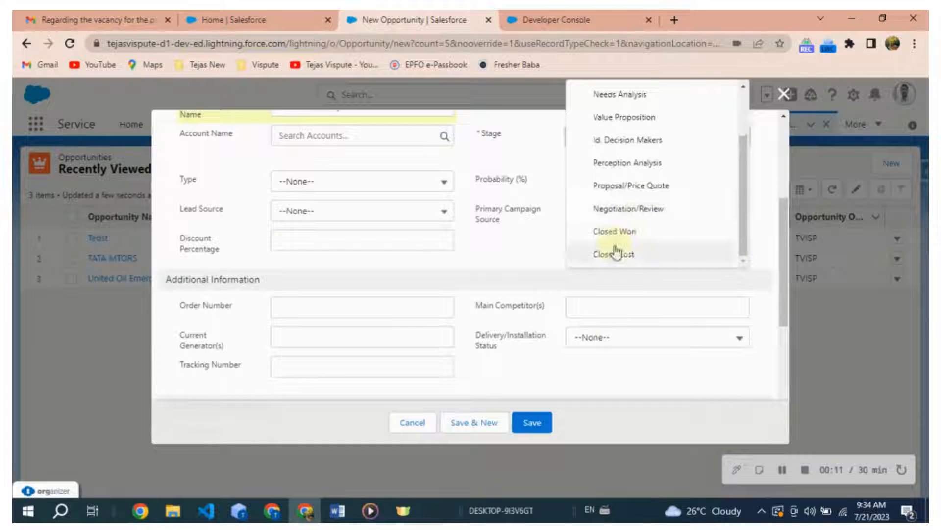
click(613, 231)
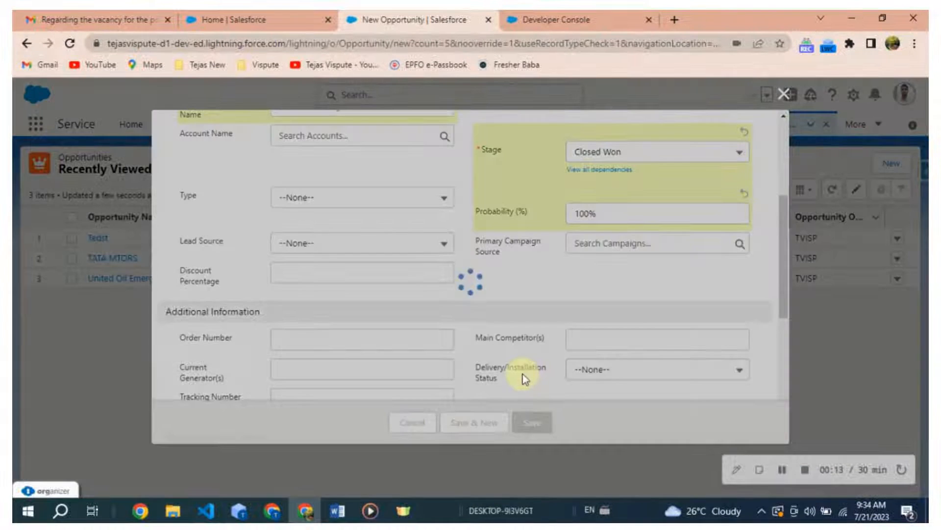
click(531, 422)
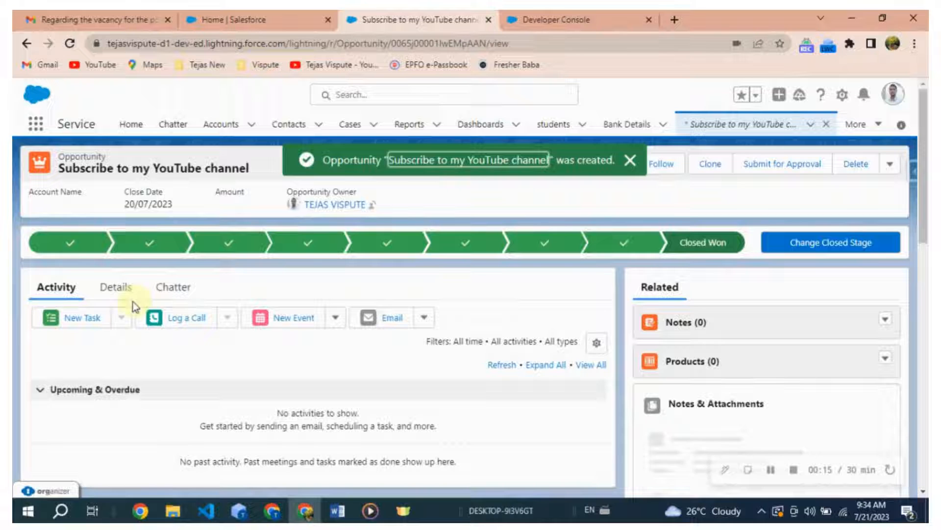
Step: Open the opportunity's Details and scroll to confirm Closed Won, 100% probability, 20/07/2023
click(116, 286)
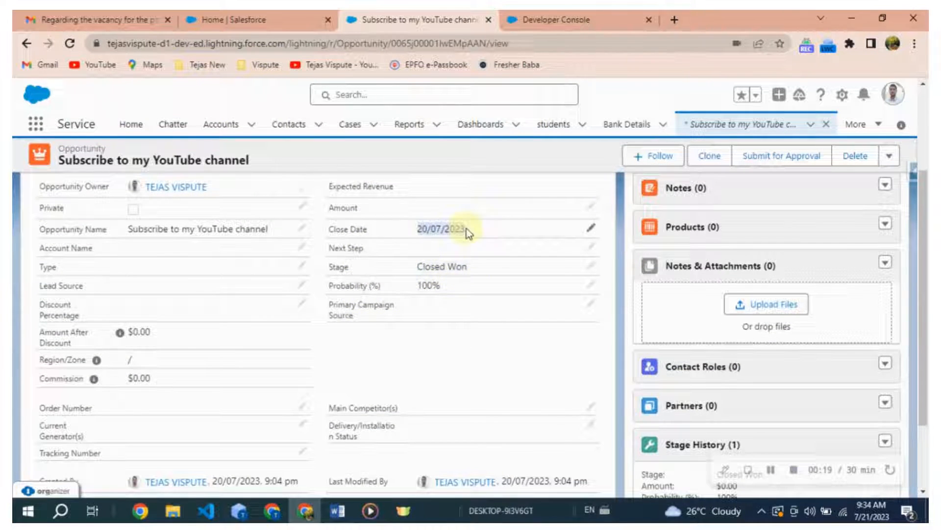
scroll(down, 3)
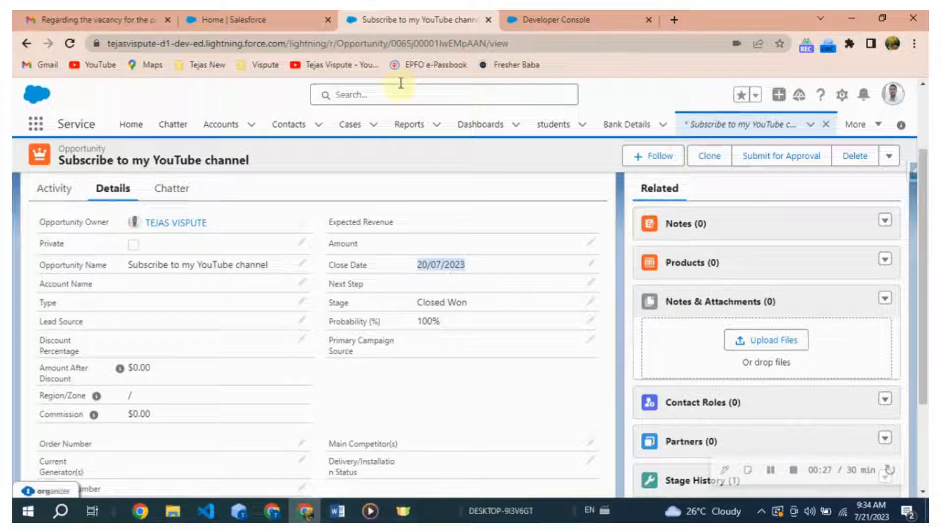
Step: Show OpportunityValidationTrigger in Developer Console, setting Close Date to today when Closed Won
click(553, 19)
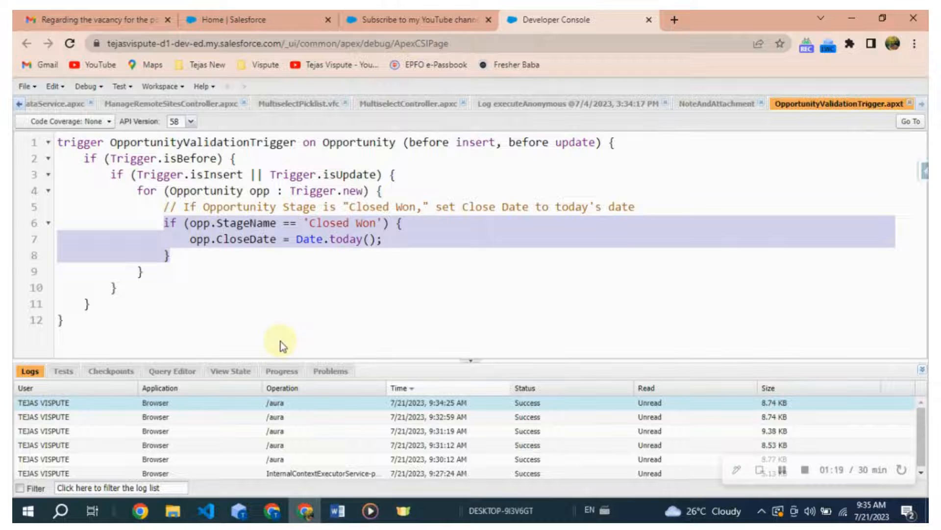
click(184, 256)
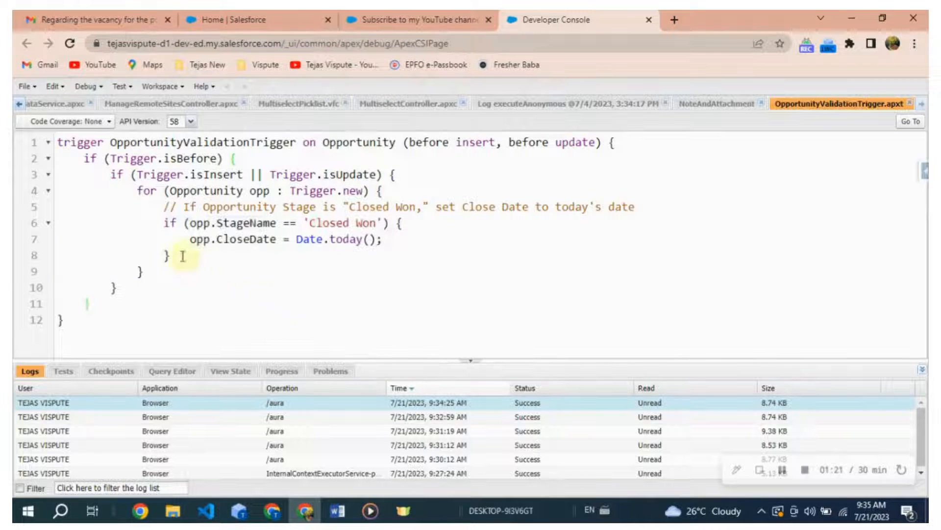